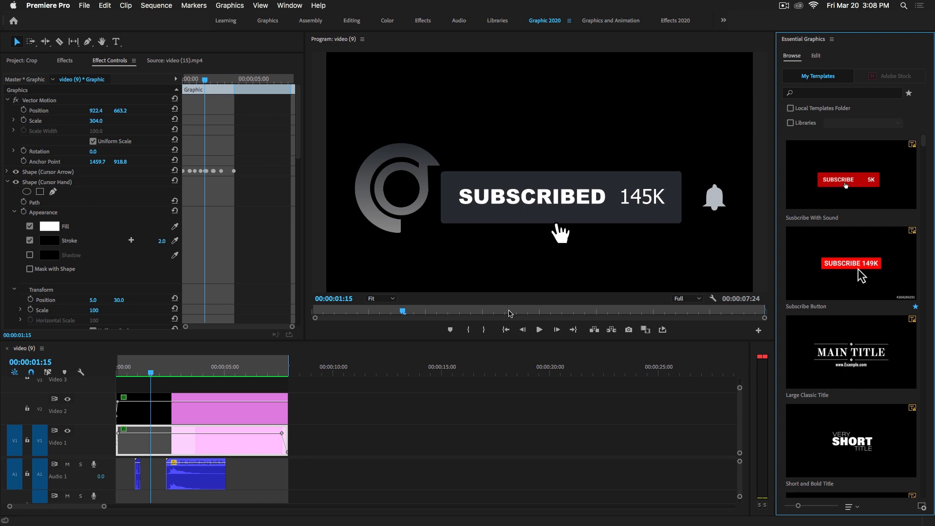
{"action": "mouse_move", "coordinate": [522, 303]}
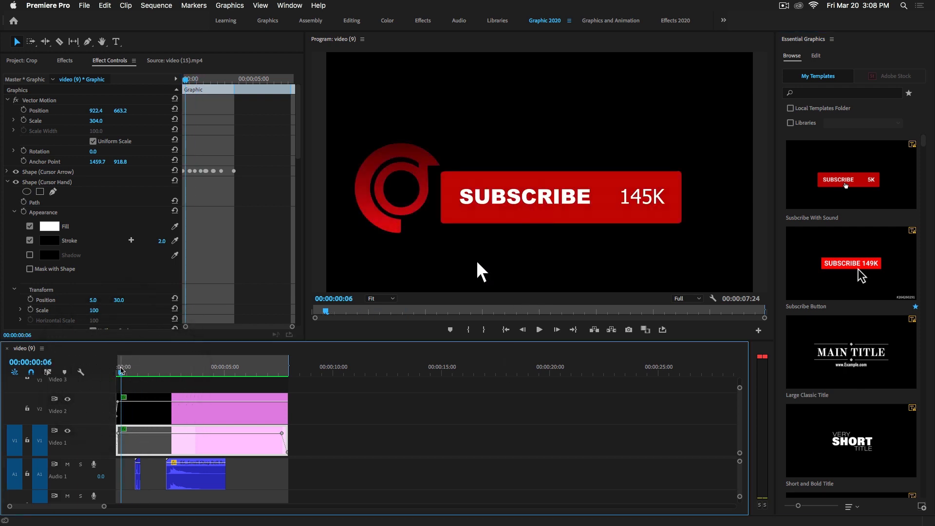
Step: Preview the subscribe-button animation, then start an export from the File menu
{"action": "left_click", "coordinate": [538, 329]}
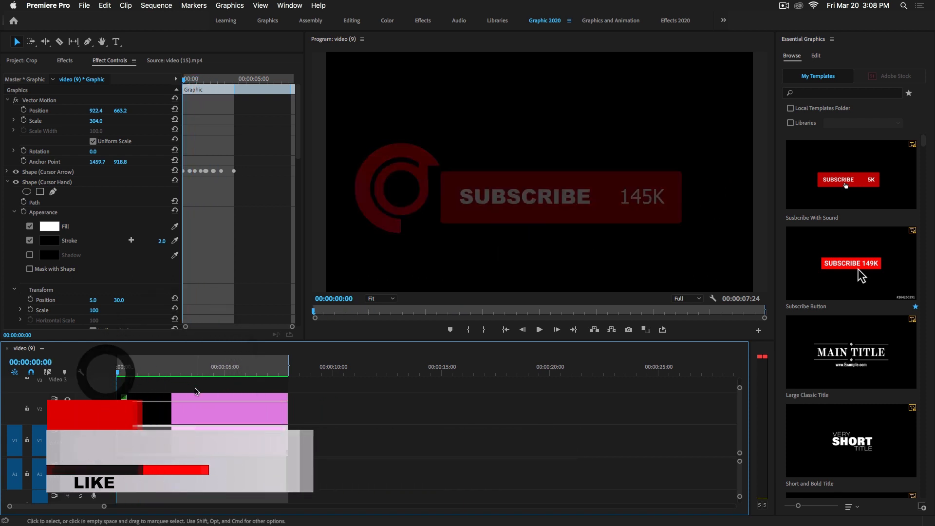
{"action": "left_click", "coordinate": [538, 329]}
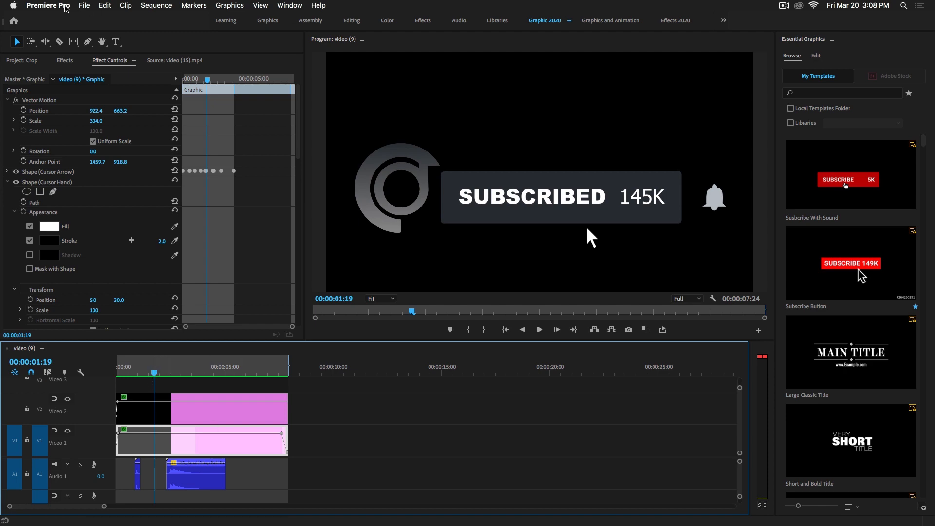
{"action": "left_click", "coordinate": [84, 5]}
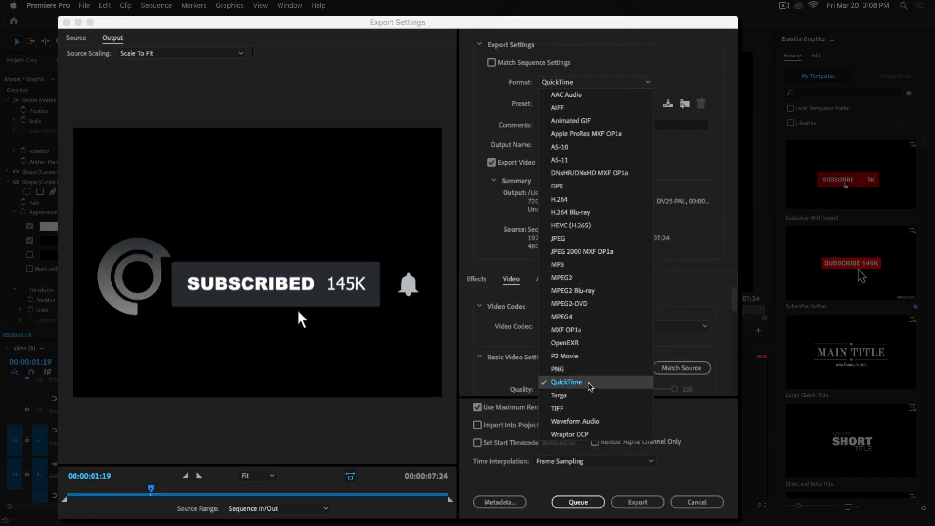
Step: Keep QuickTime format and choose the GoPro CineForm RGB 12-bit with alpha preset, then go to the output name
{"action": "left_click", "coordinate": [566, 381]}
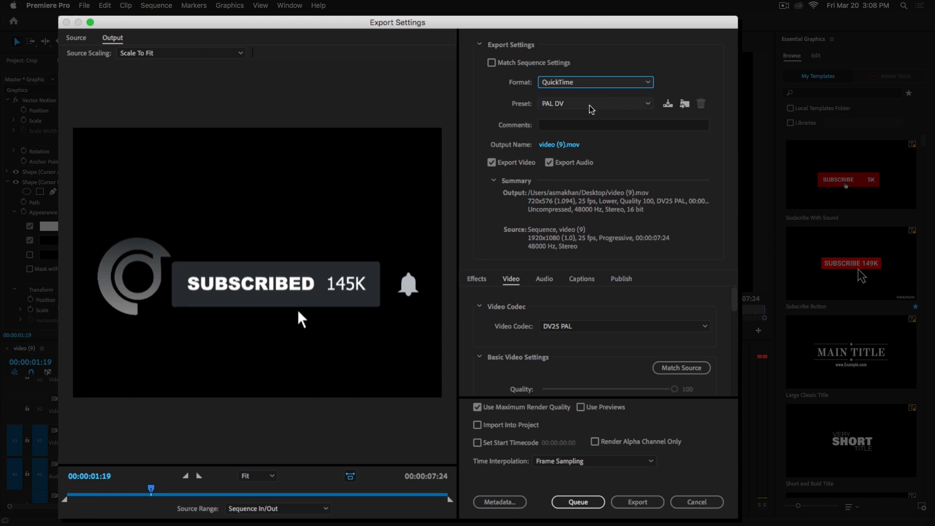
{"action": "left_click", "coordinate": [593, 104]}
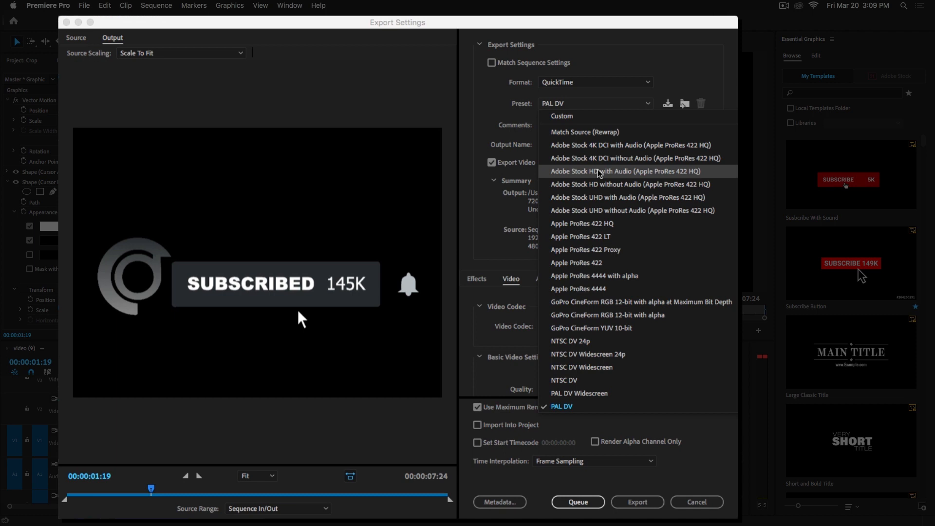
{"action": "mouse_move", "coordinate": [644, 314]}
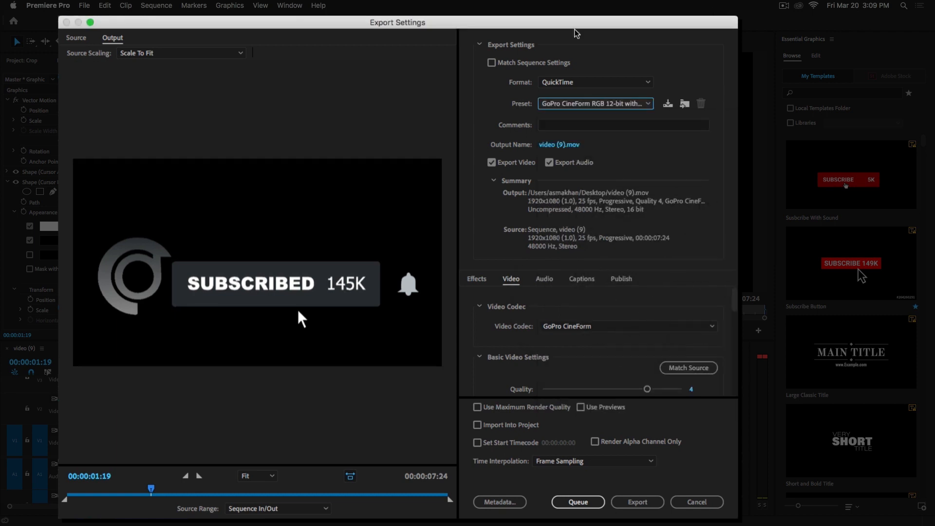
{"action": "left_click", "coordinate": [559, 144]}
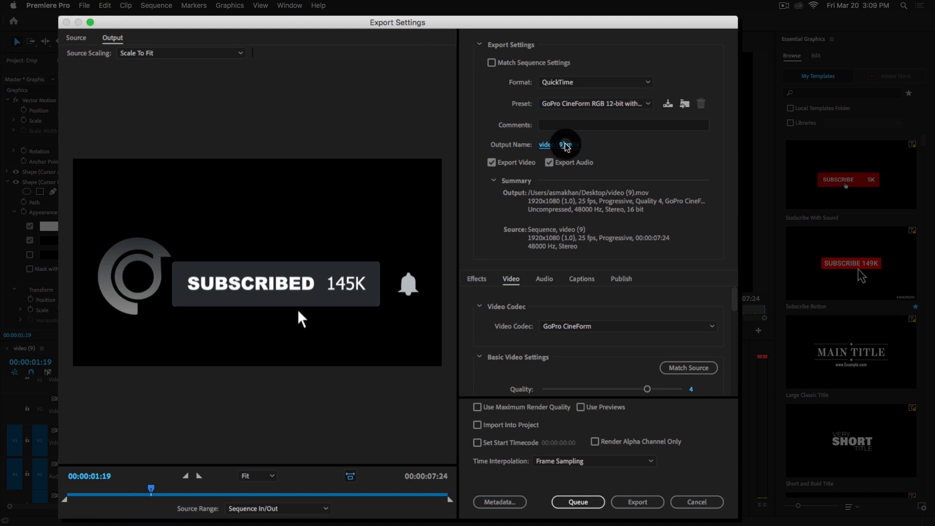
{"action": "left_click", "coordinate": [545, 145]}
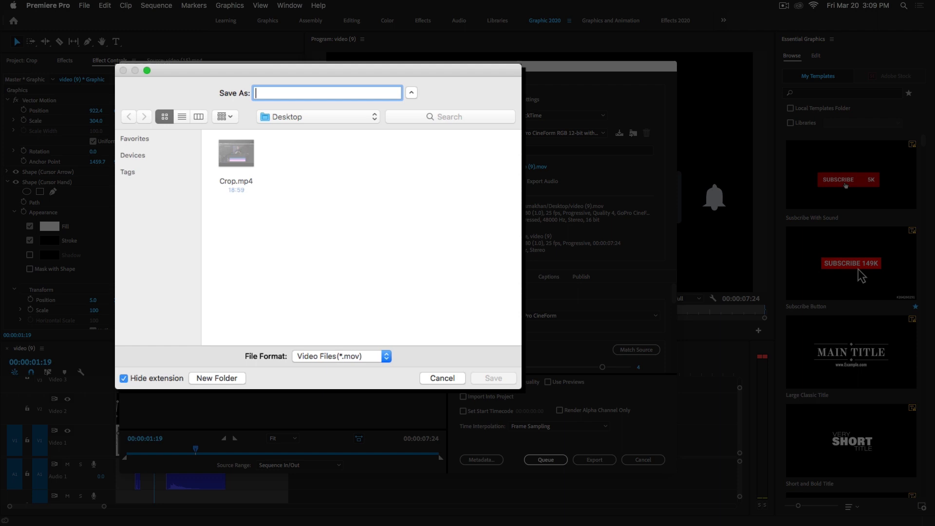
Step: Name the output file 'Digital Creations' on the Desktop and save
{"action": "type", "text": "Digital"}
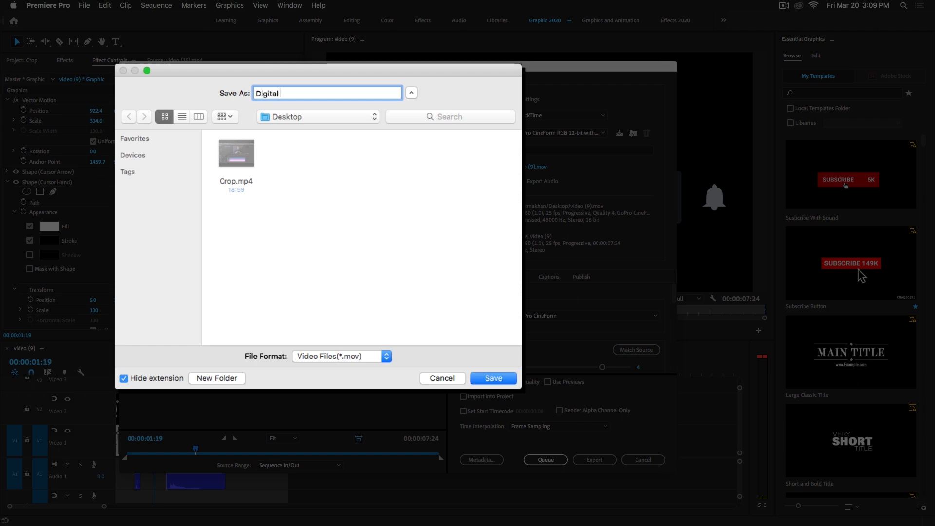
{"action": "type", "text": "Creati"}
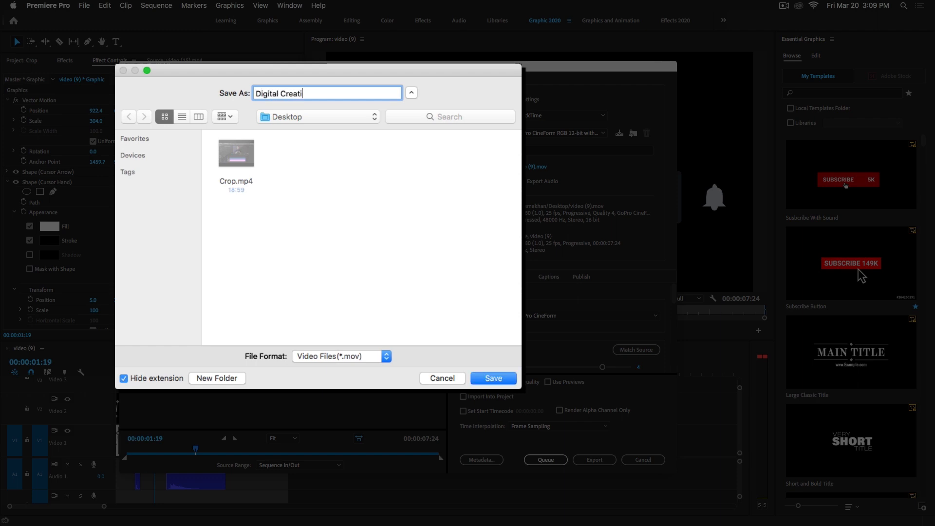
{"action": "type", "text": "ons"}
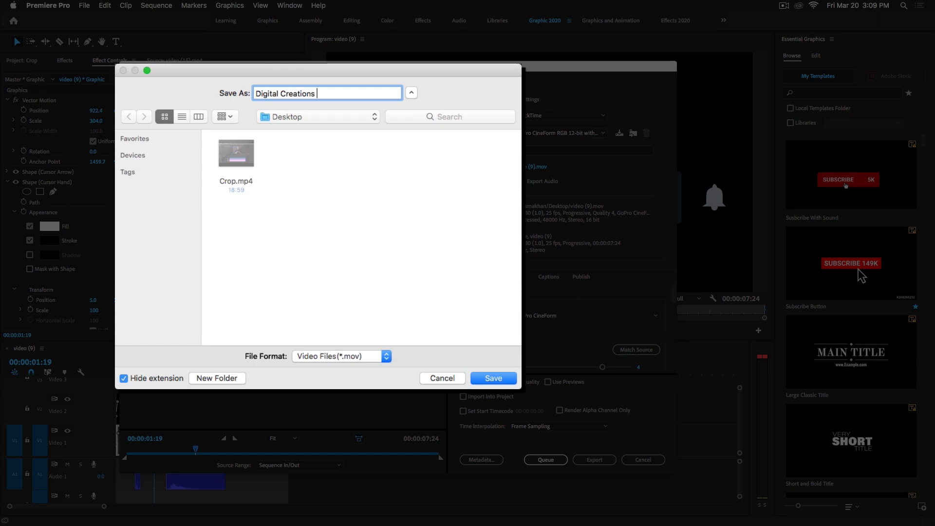
{"action": "left_click", "coordinate": [492, 378]}
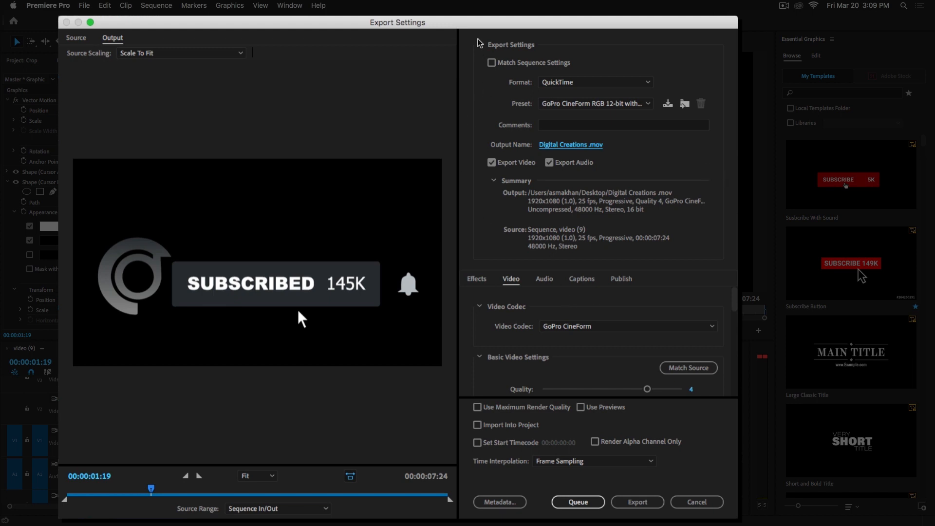
Step: Keep RGBA 12-bpc + alpha depth, enable Use Maximum Render Quality, and run the export
{"action": "left_click", "coordinate": [477, 44]}
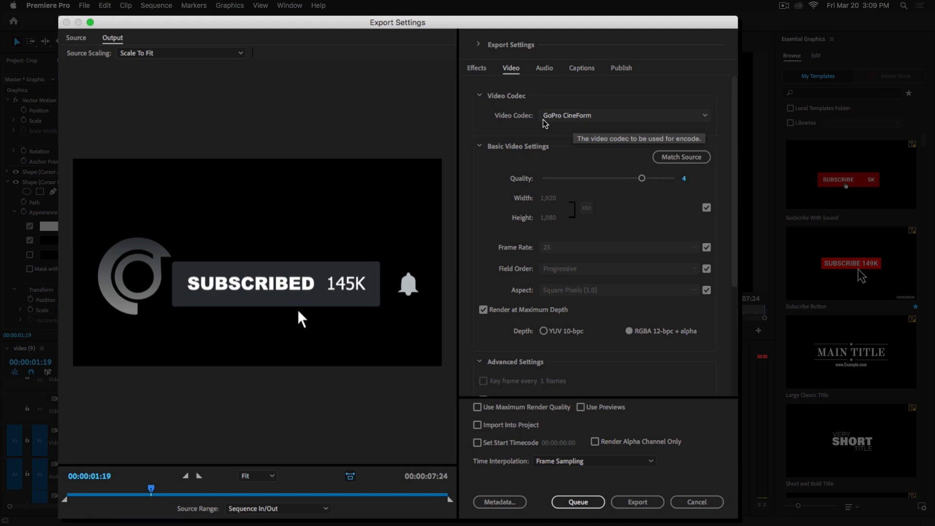
{"action": "mouse_move", "coordinate": [603, 127]}
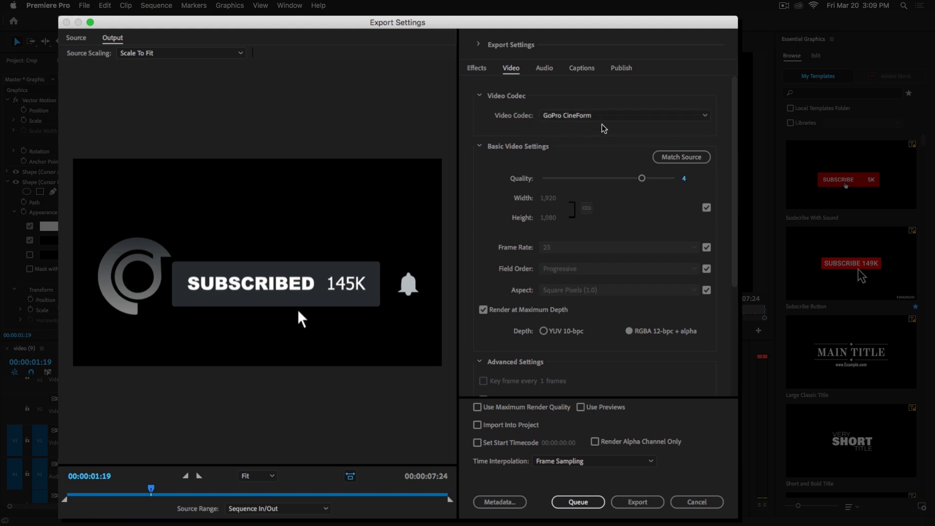
{"action": "mouse_move", "coordinate": [722, 179]}
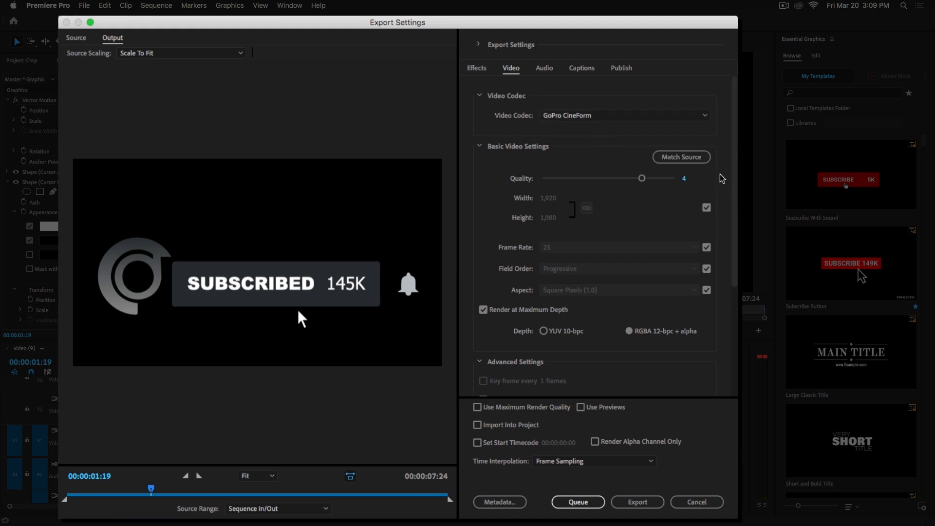
{"action": "left_click_drag", "start_coordinate": [642, 177], "coordinate": [674, 178]}
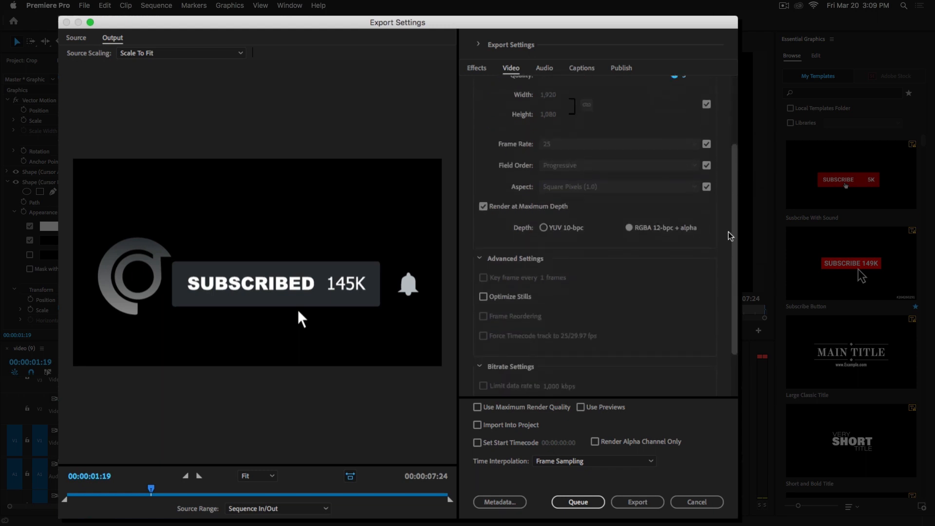
{"action": "scroll", "scroll_direction": "down", "scroll_amount": 3}
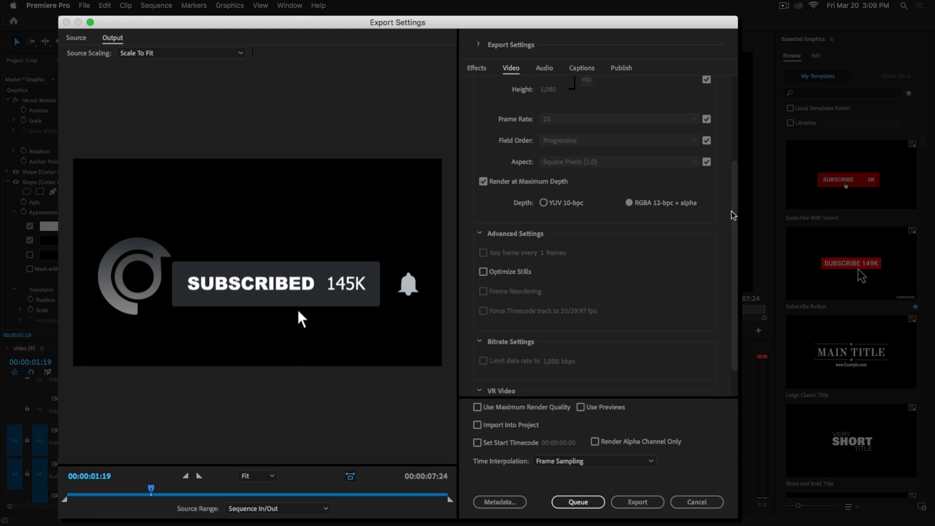
{"action": "scroll", "scroll_direction": "down", "scroll_amount": 3}
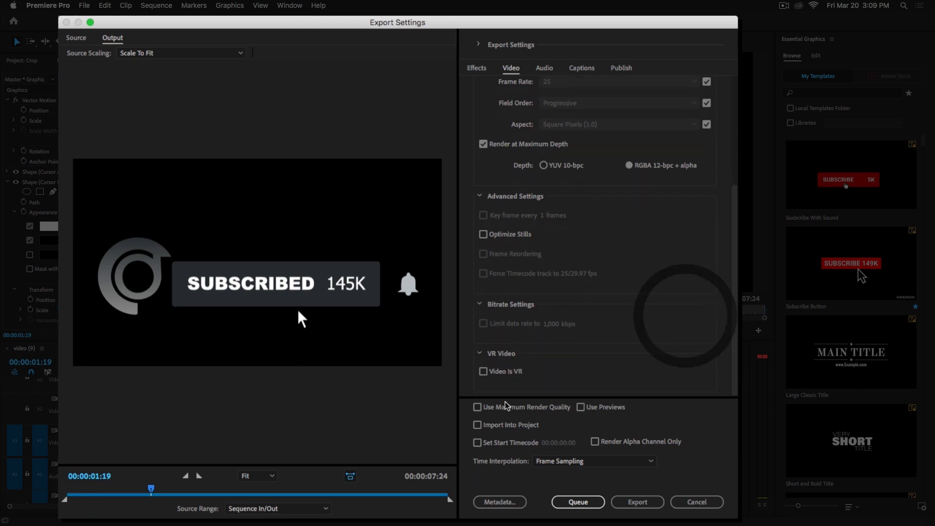
{"action": "left_click", "coordinate": [477, 407]}
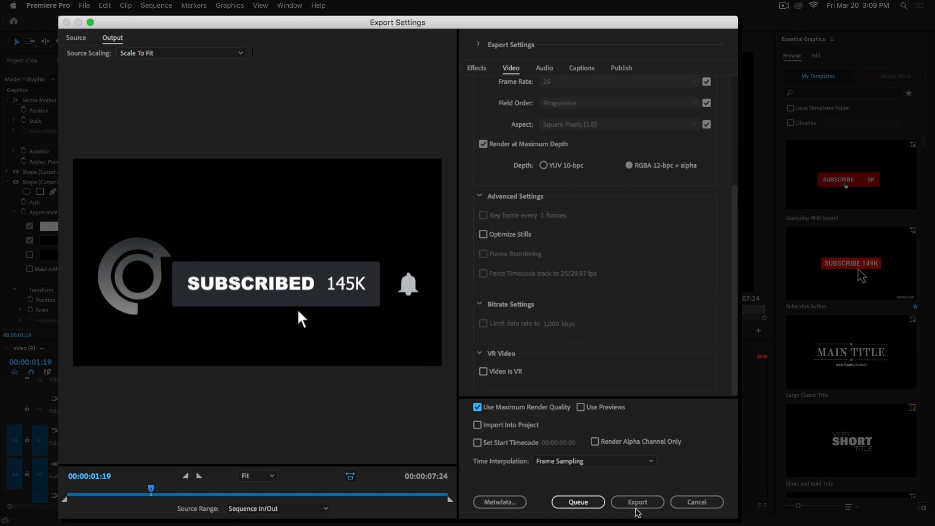
{"action": "left_click", "coordinate": [637, 502]}
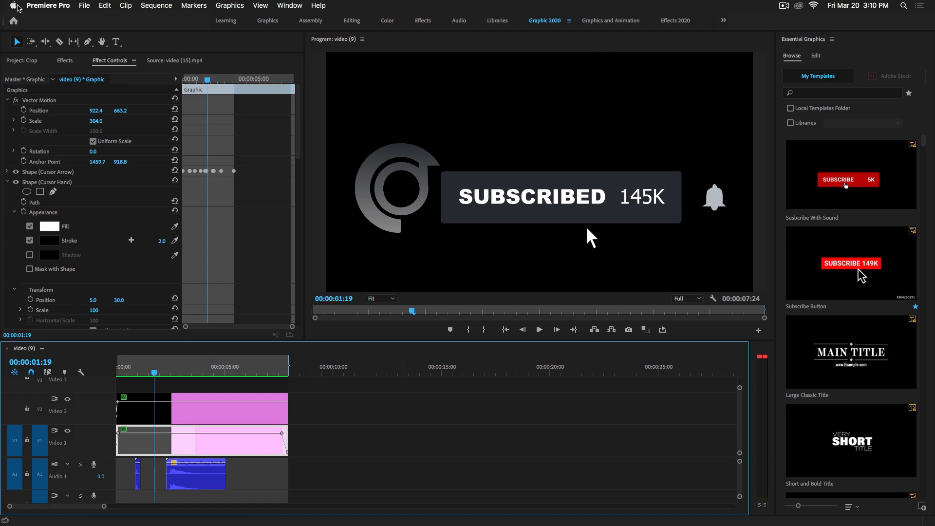
Step: Start File > Import and go to the computer's top-level location in the browser
{"action": "left_click", "coordinate": [84, 6]}
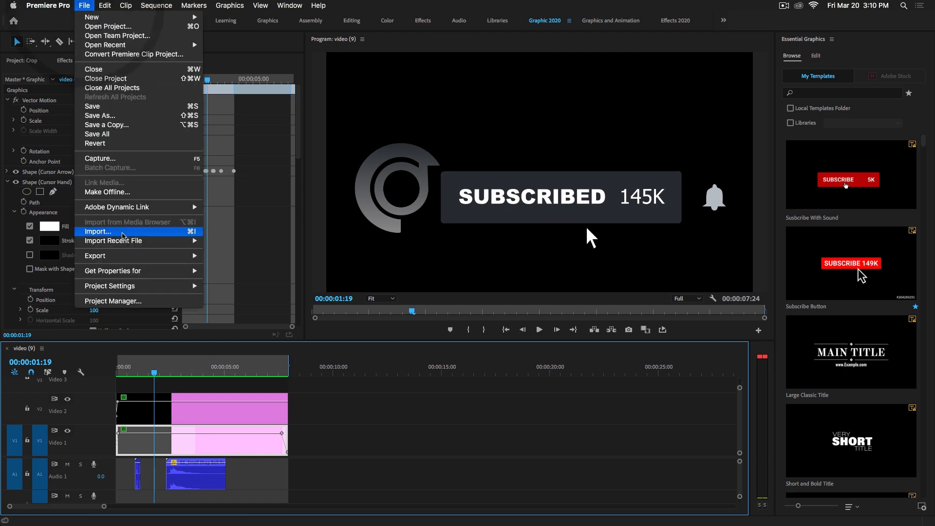
{"action": "left_click", "coordinate": [98, 231]}
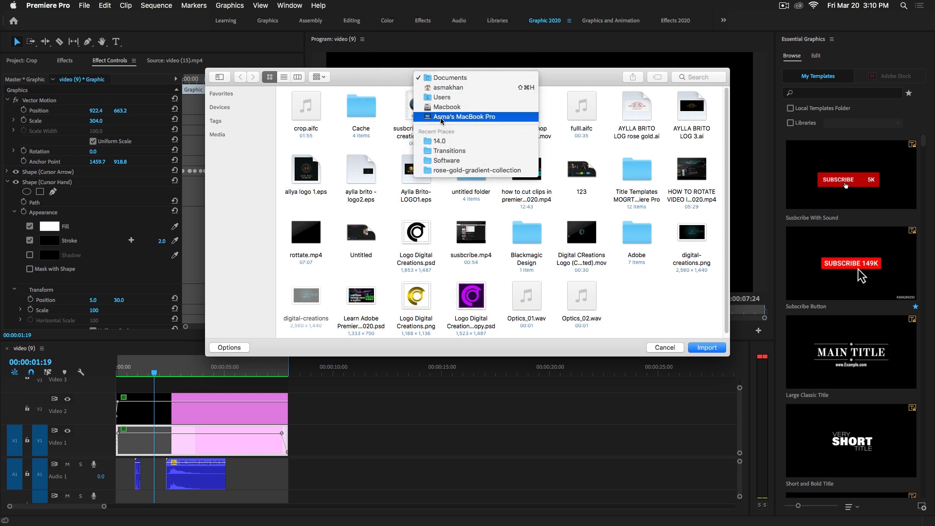
{"action": "left_click", "coordinate": [466, 116]}
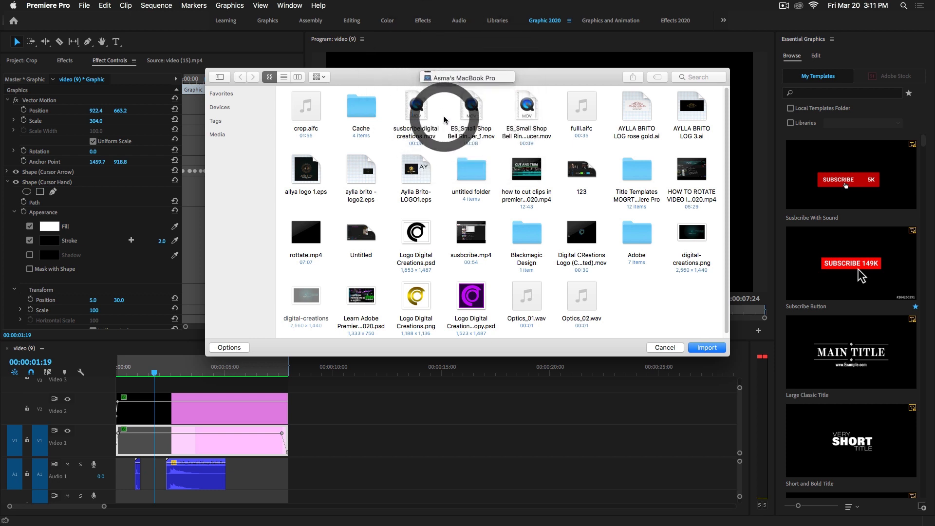
{"action": "left_click", "coordinate": [466, 77]}
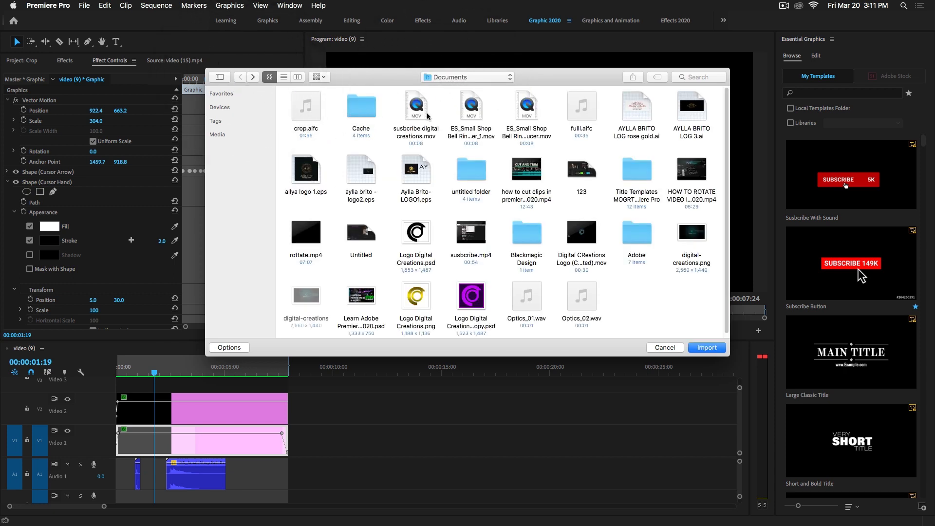
Step: Navigate to the user's Desktop and import Digital Creations .mov into the project
{"action": "left_click", "coordinate": [467, 77]}
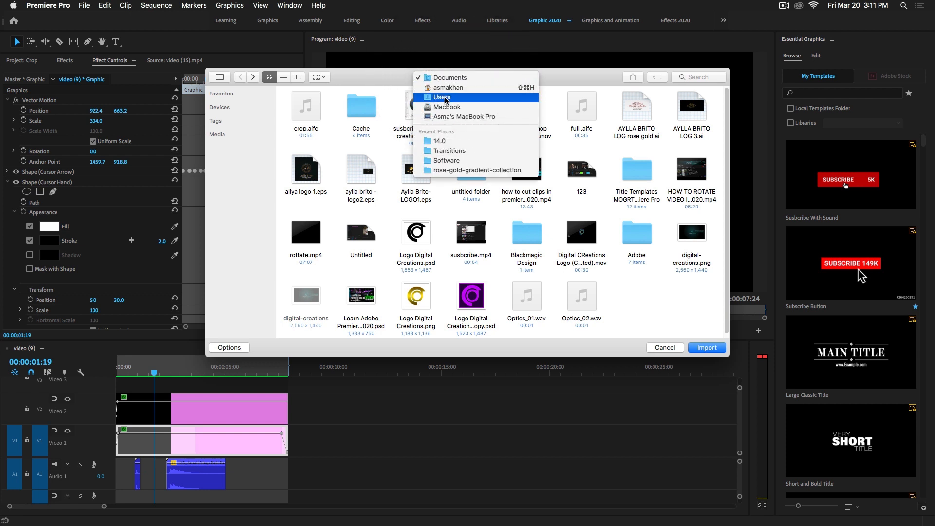
{"action": "left_click", "coordinate": [441, 98]}
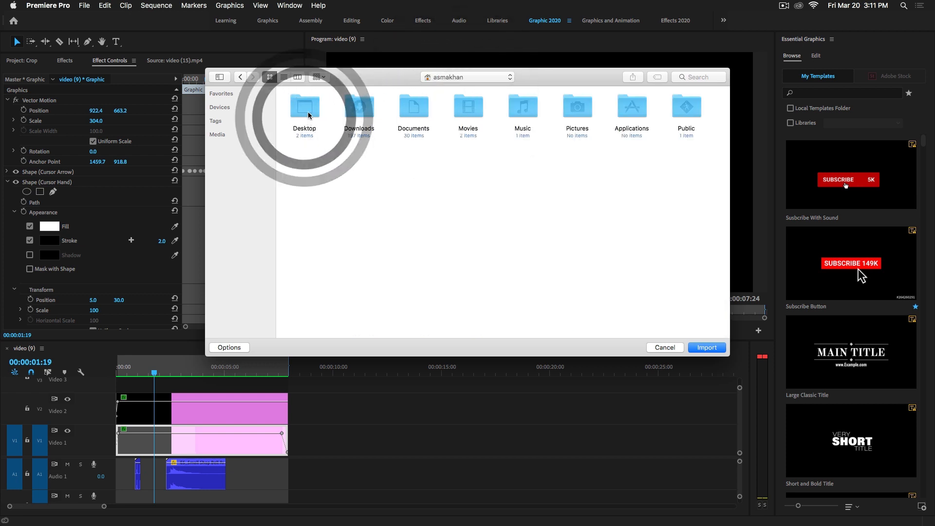
{"action": "double_click", "coordinate": [304, 110]}
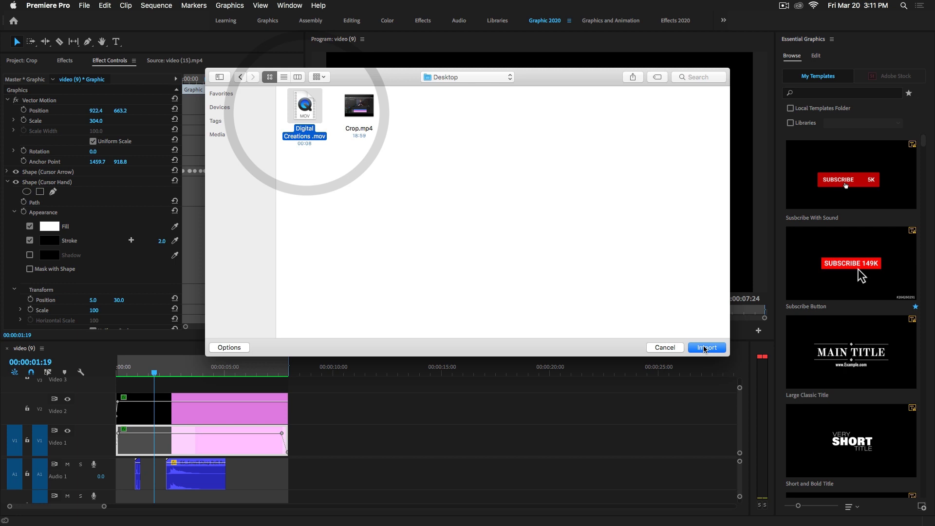
{"action": "left_click", "coordinate": [706, 347]}
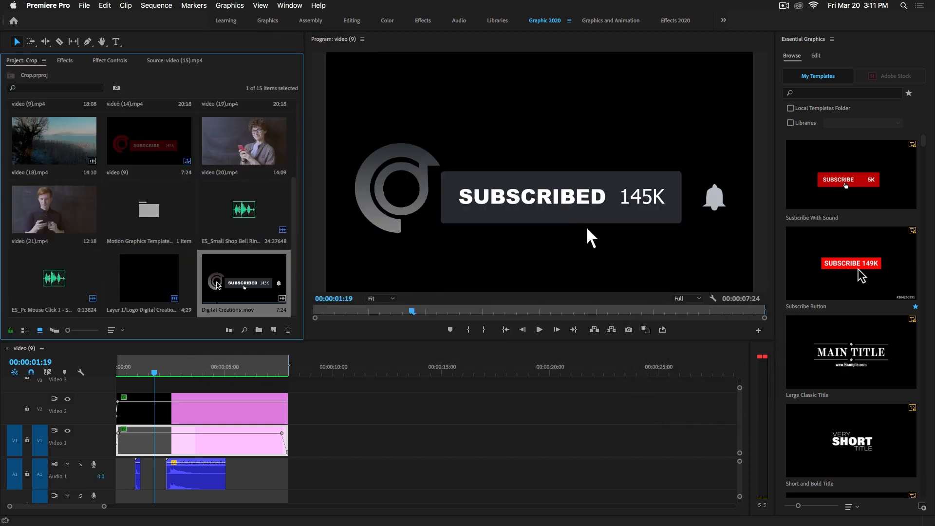
Step: Place Digital Creations .mov on Video 2 near 12 s with video (18).mp4 beneath it on Video 1, then preview
{"action": "left_click_drag", "start_coordinate": [244, 281], "coordinate": [461, 410]}
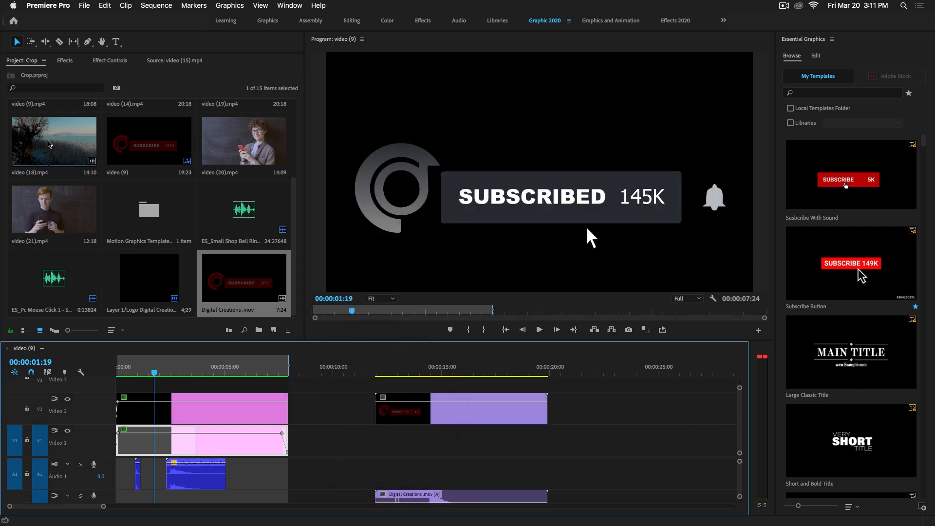
{"action": "left_click_drag", "start_coordinate": [54, 140], "coordinate": [567, 456]}
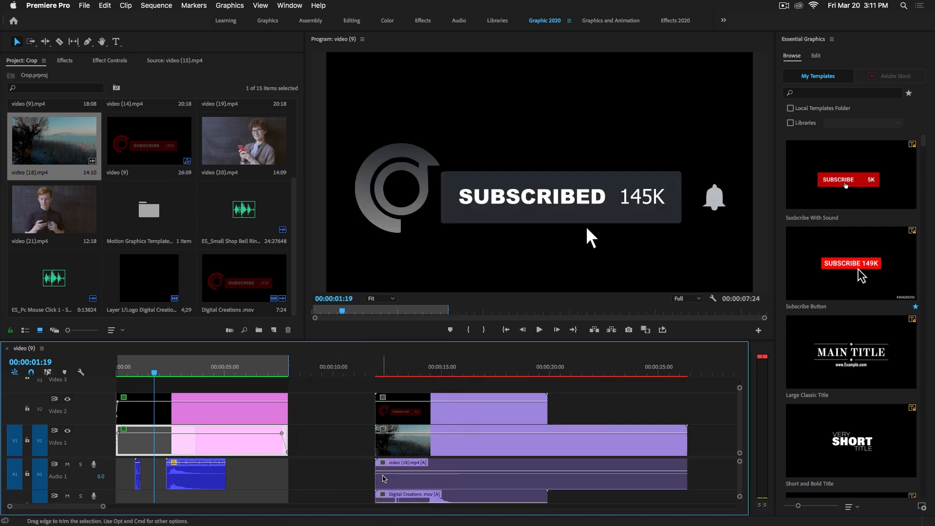
{"action": "left_click", "coordinate": [531, 474]}
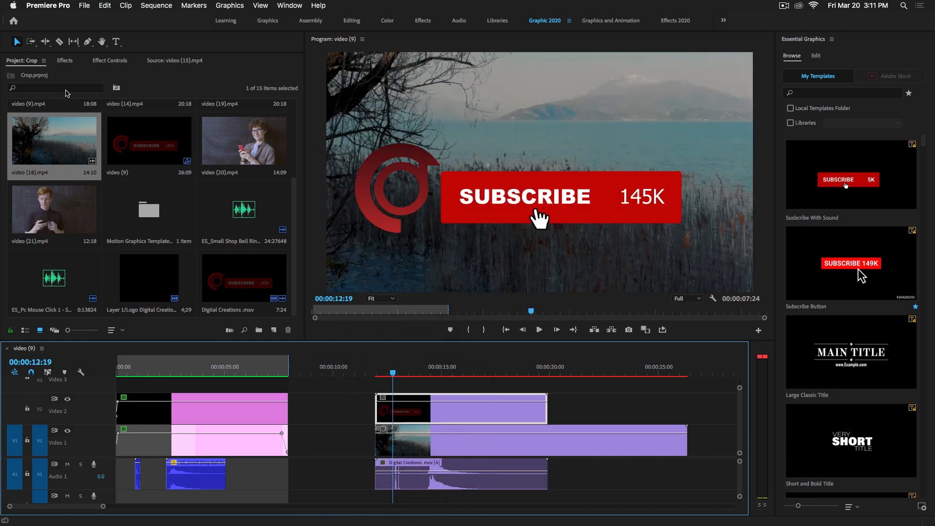
Step: Set the graphic clip's Scale to 82 and Position to 779, 803, then return to its start to preview
{"action": "left_click", "coordinate": [109, 60]}
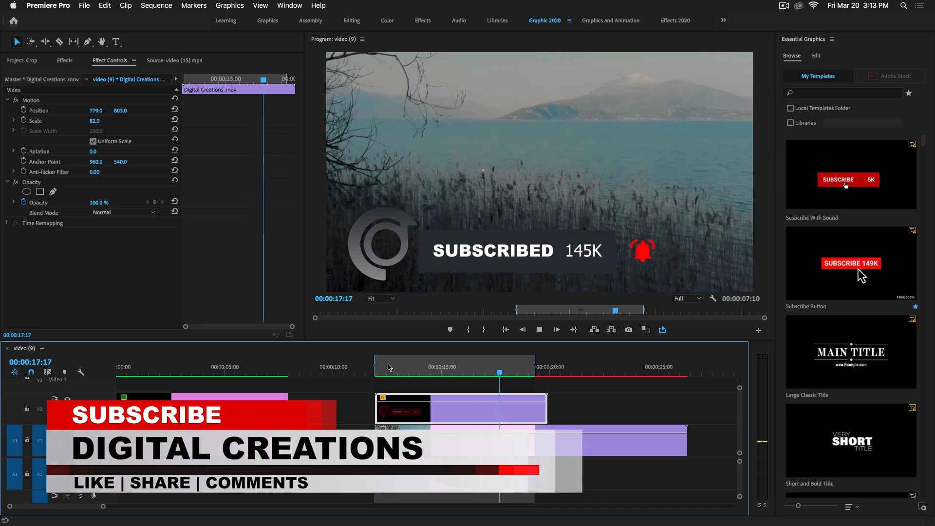
{"action": "left_click", "coordinate": [382, 366]}
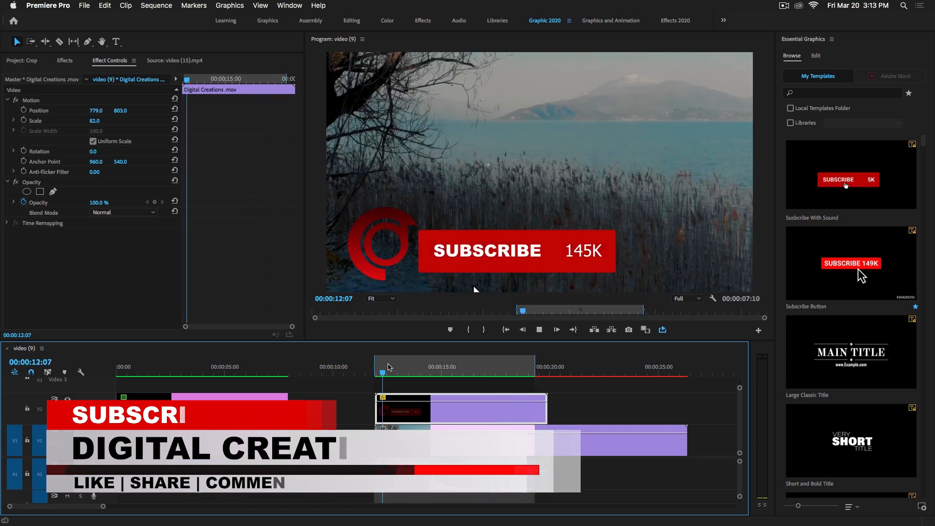